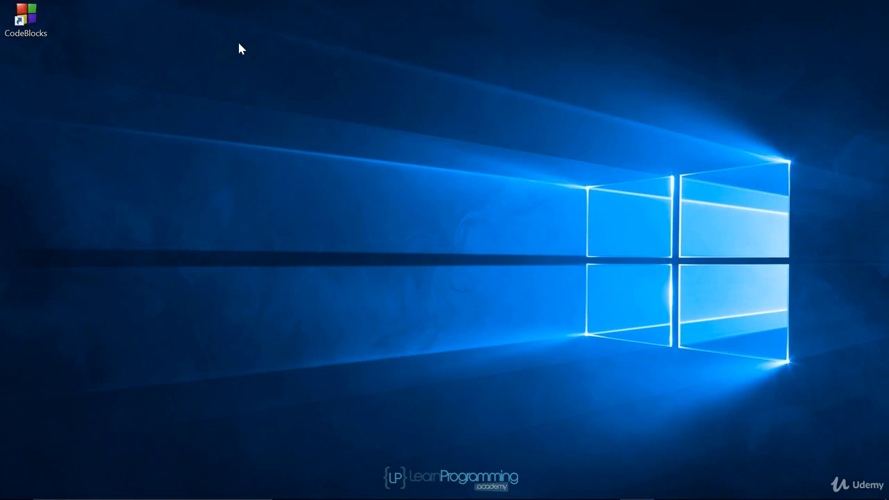
mouse_move(252, 85)
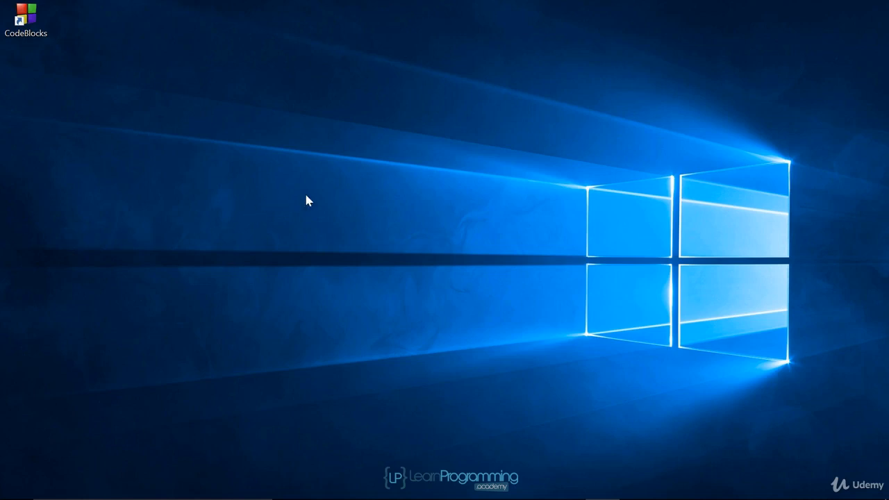
mouse_move(323, 195)
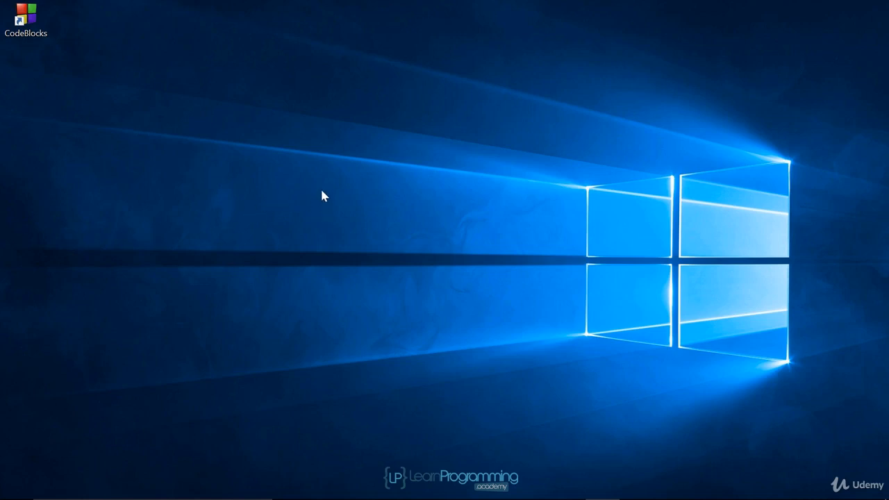
mouse_move(316, 189)
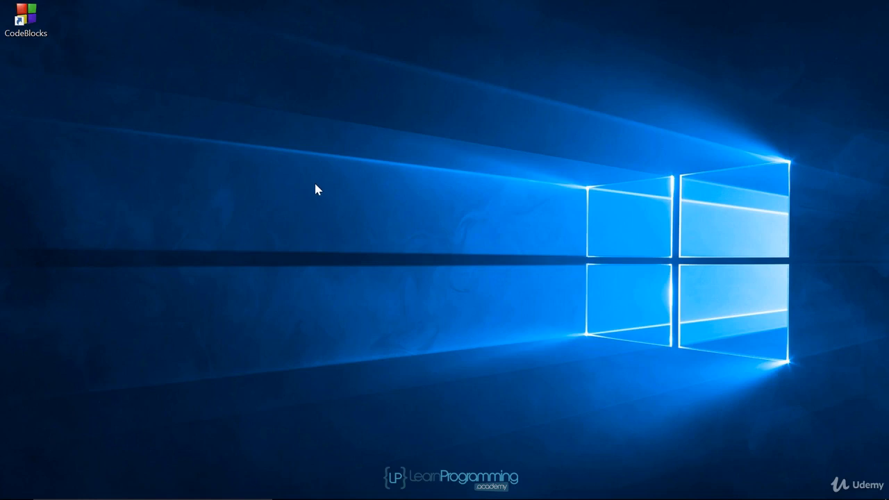
- Launch Code::Blocks from the desktop shortcut so its start page loads
double_click(26, 21)
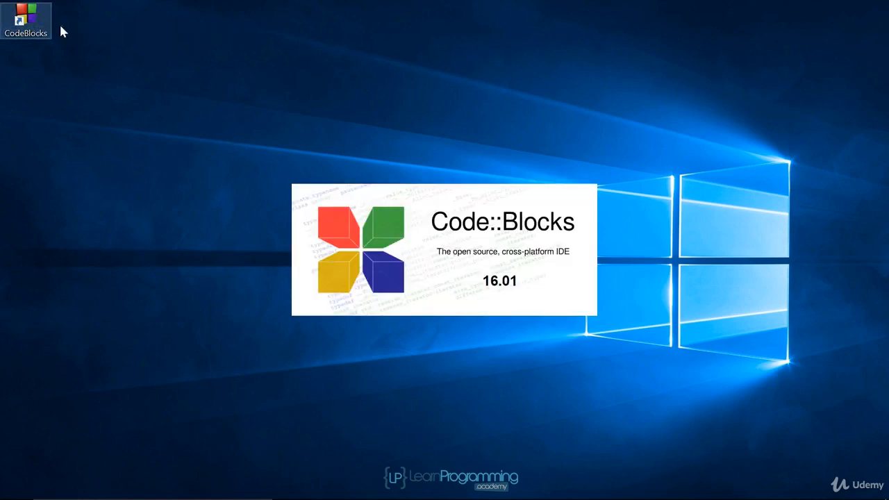
mouse_move(391, 136)
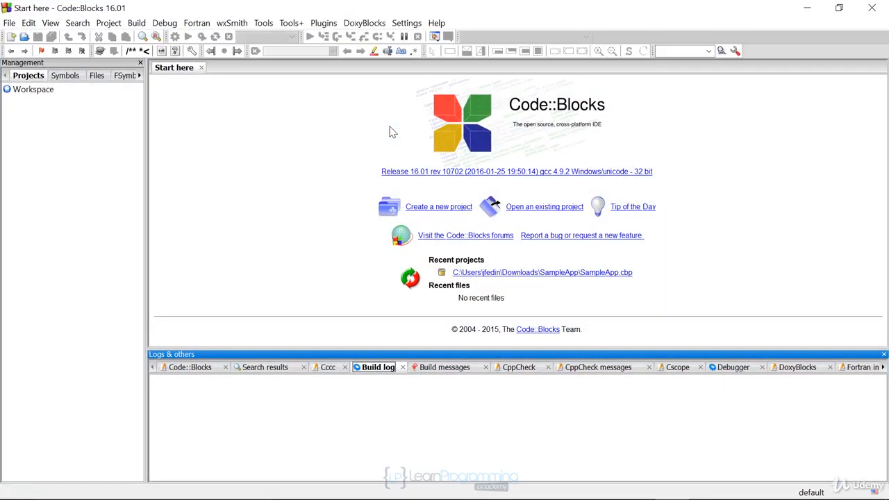
mouse_move(386, 124)
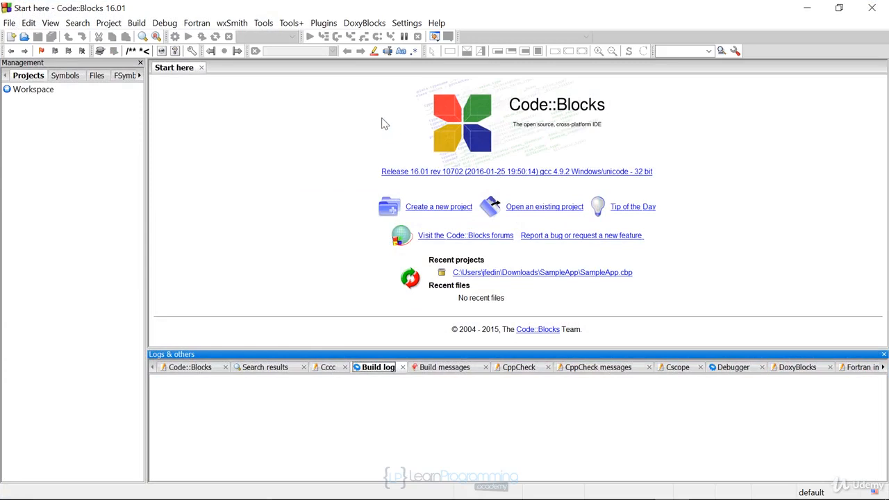
mouse_move(61, 50)
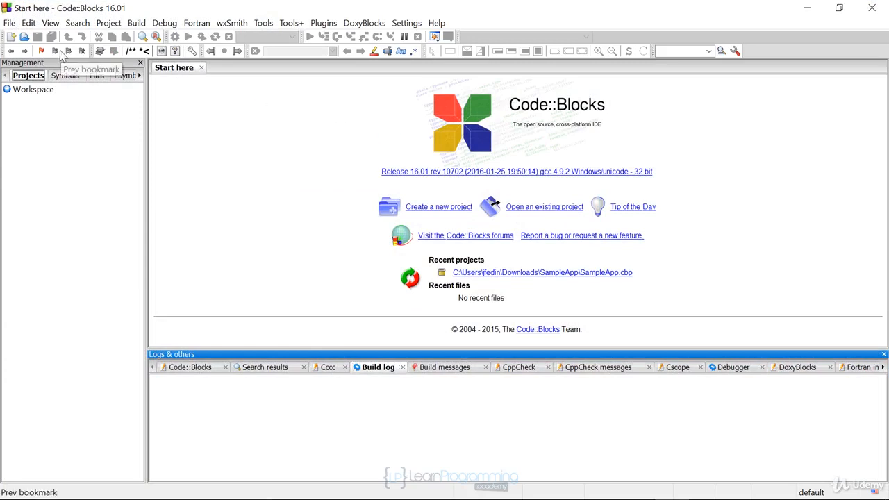
- Start a new Console application project using C as the language
left_click(10, 22)
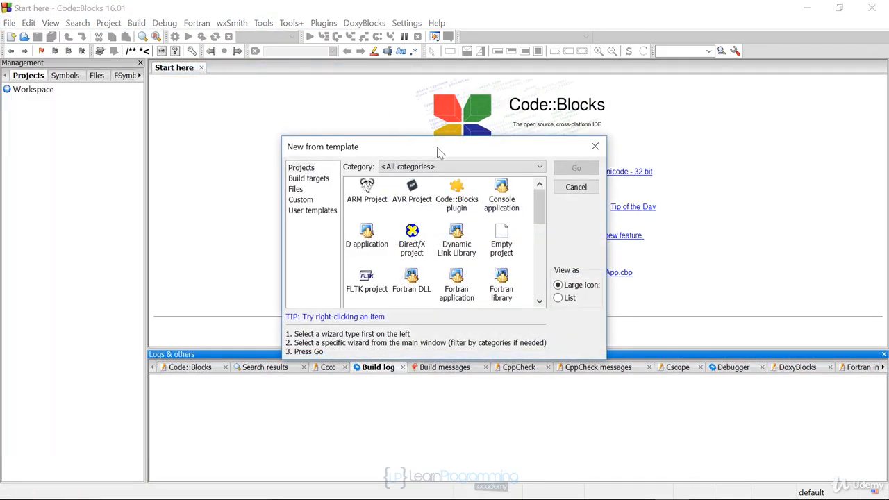
left_click(502, 195)
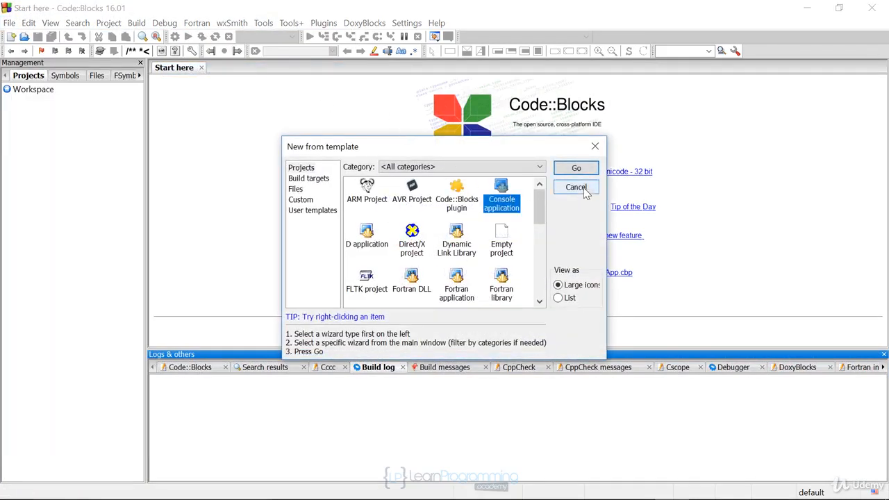
left_click(575, 166)
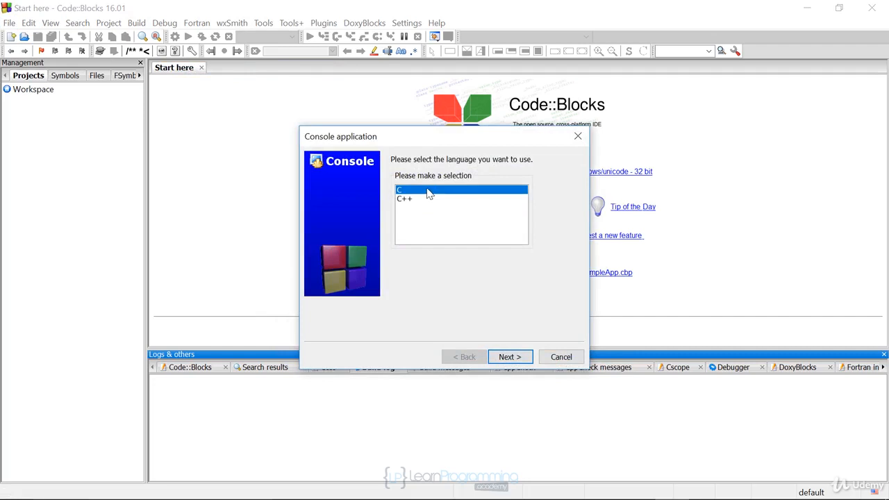
left_click(510, 355)
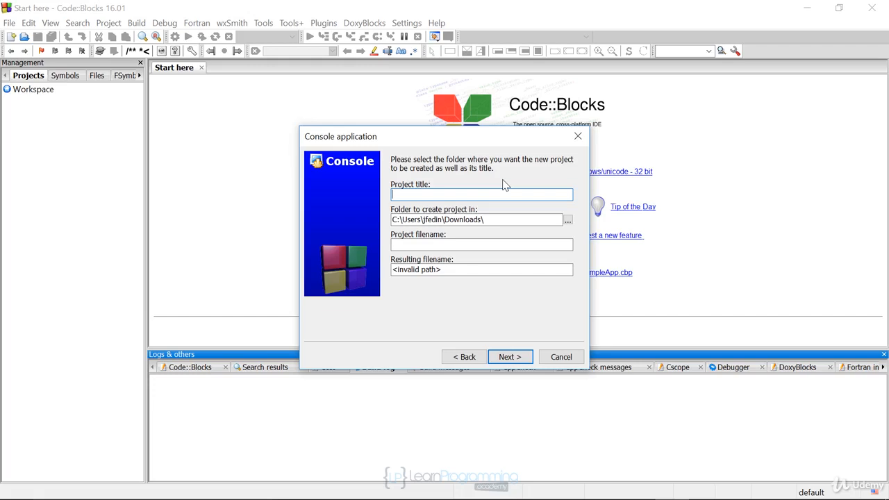
- Name the project 'Test' and finish the wizard with default compiler settings
type("Test")
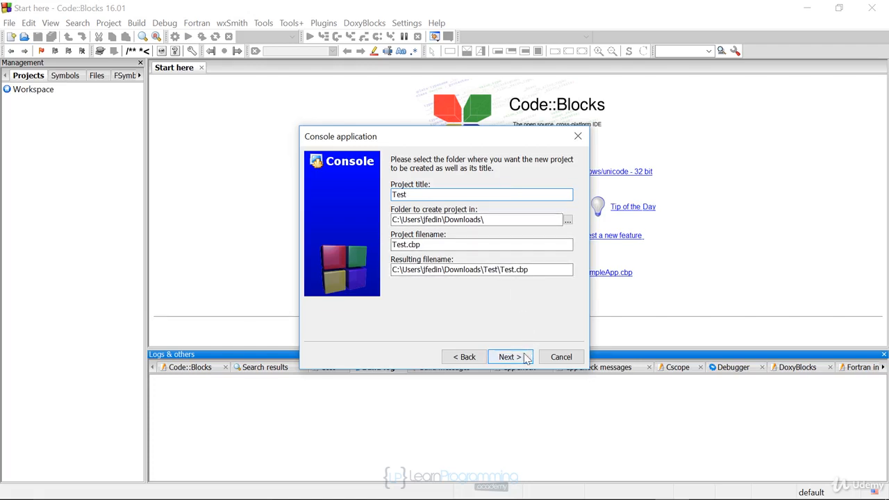
left_click(509, 355)
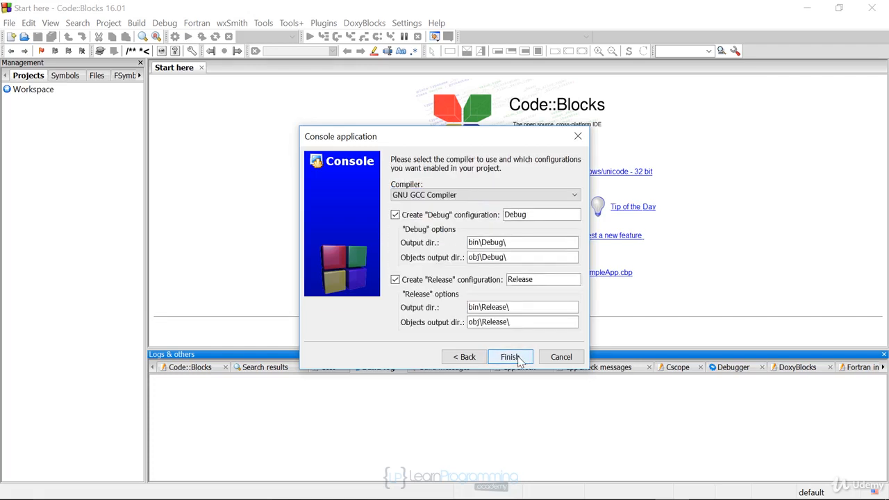
left_click(508, 356)
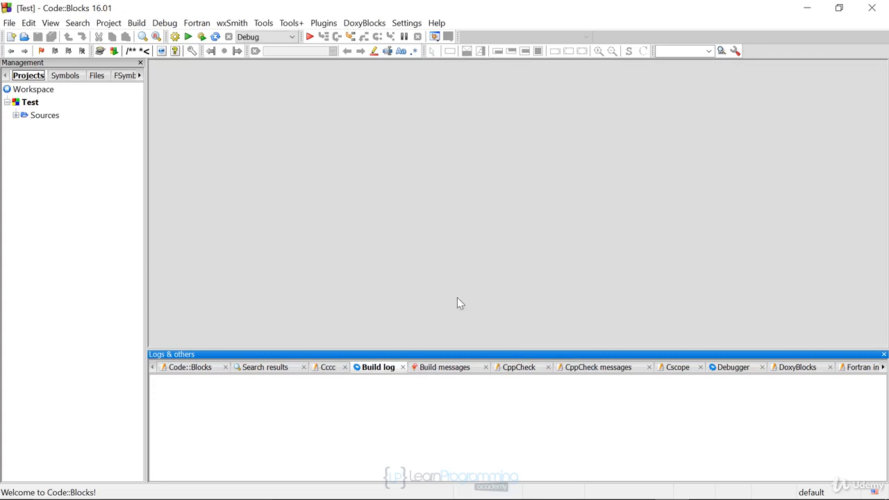
mouse_move(44, 133)
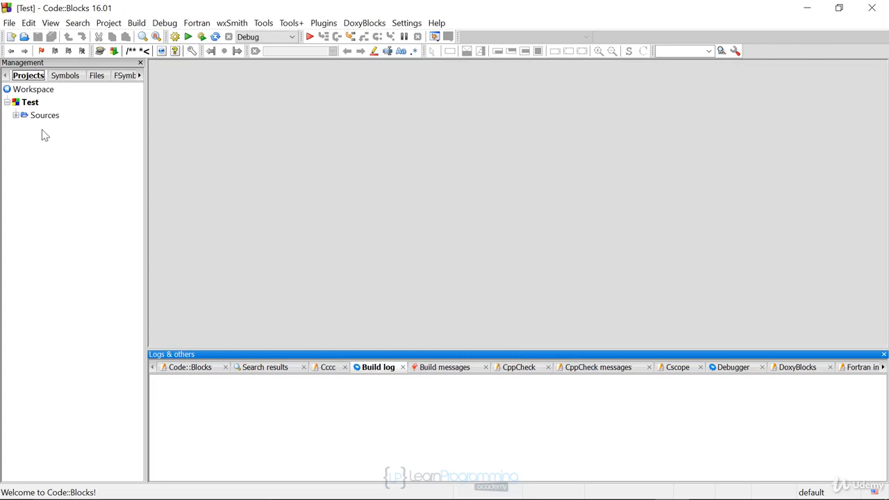
- Remove main.c from the Test project's Sources and reselect the project
left_click(16, 115)
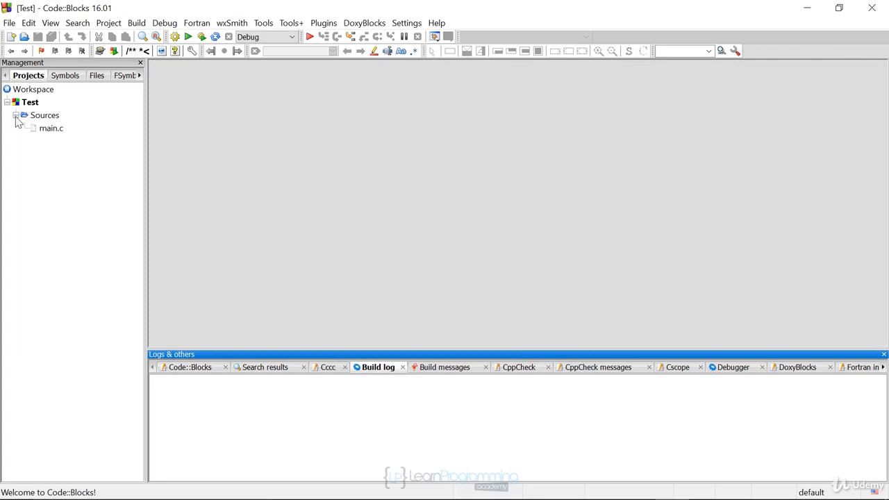
right_click(50, 128)
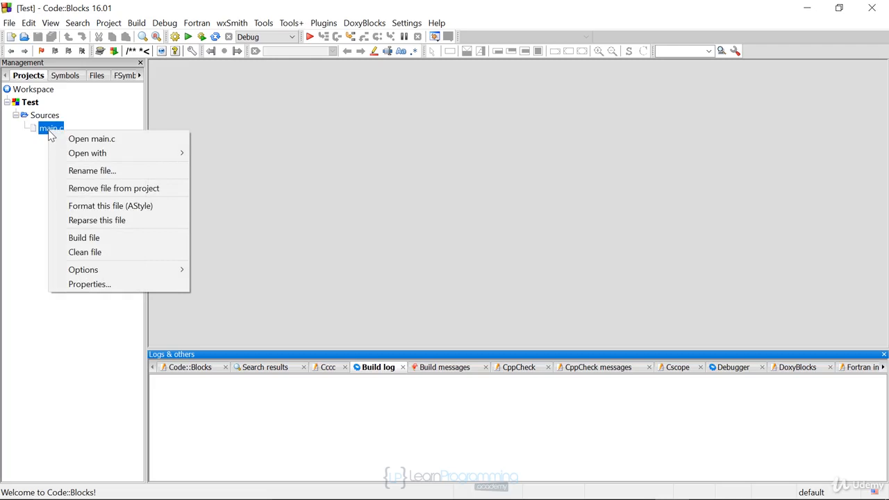
mouse_move(92, 170)
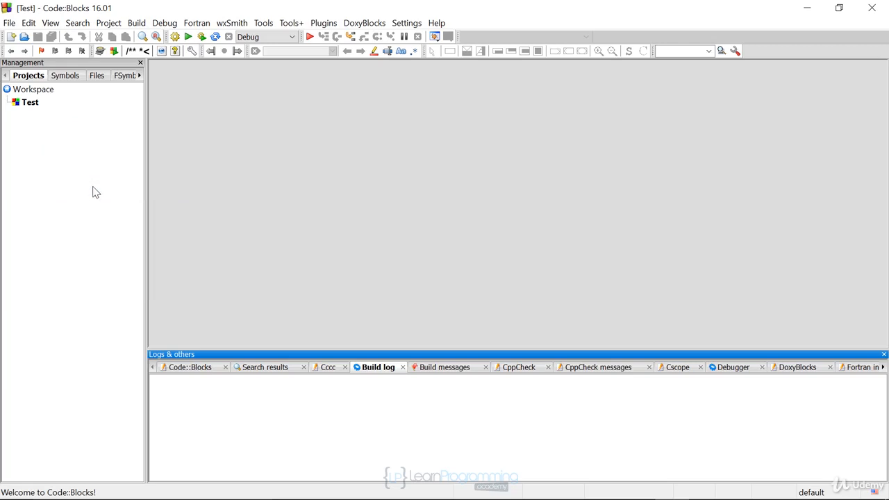
mouse_move(85, 142)
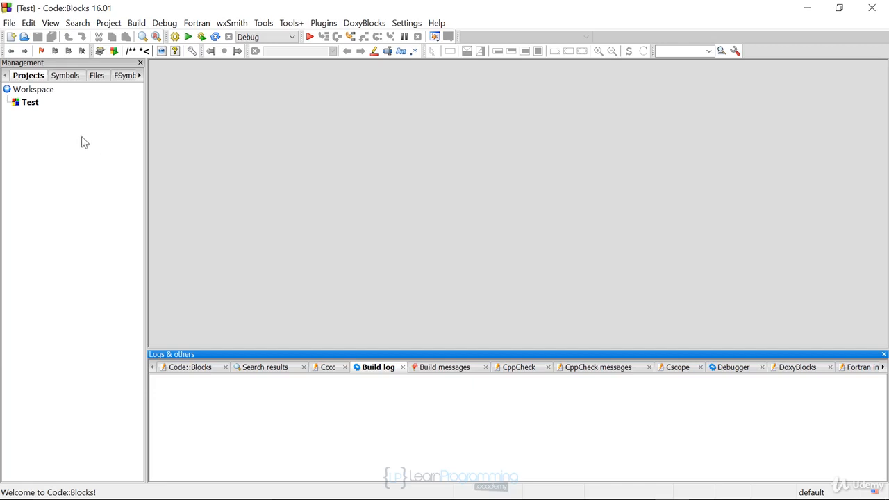
left_click(30, 103)
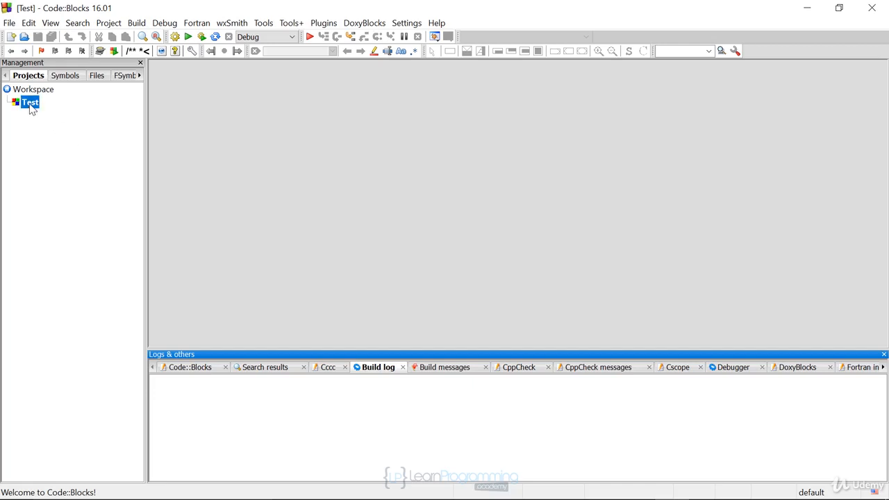
- Add a new empty file saved as test.c to the project in both Debug and Release targets
left_click(9, 22)
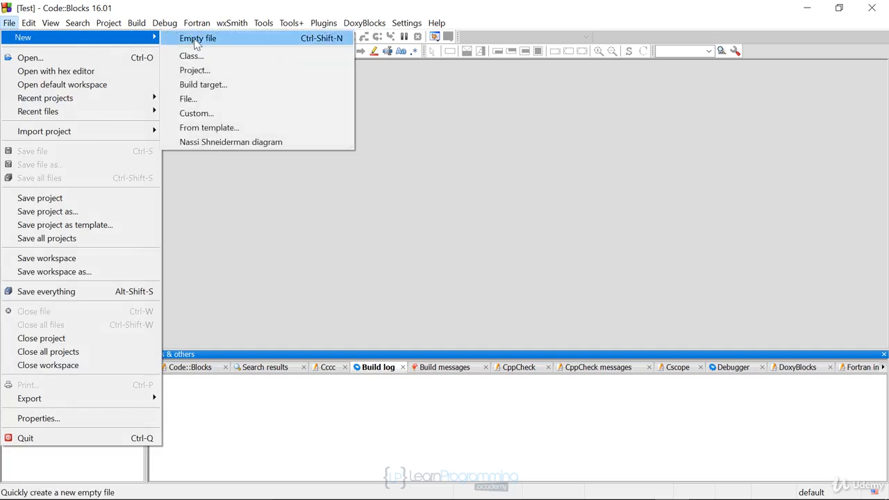
left_click(197, 38)
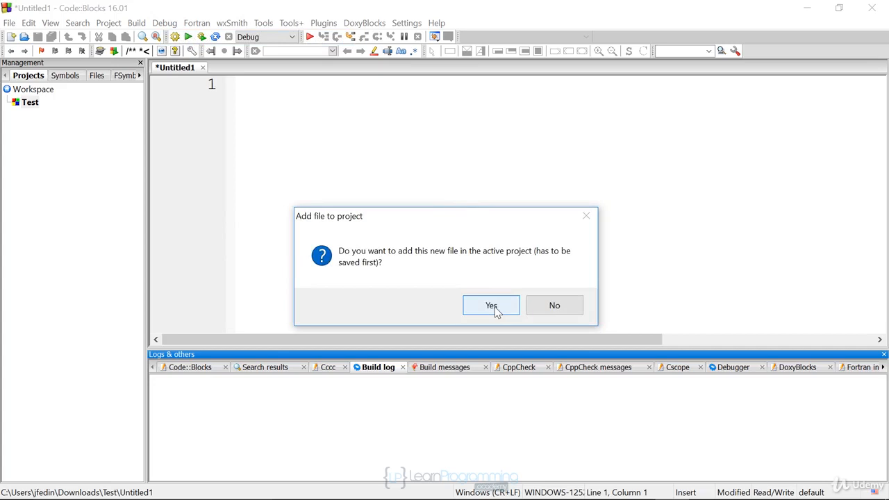
left_click(492, 306)
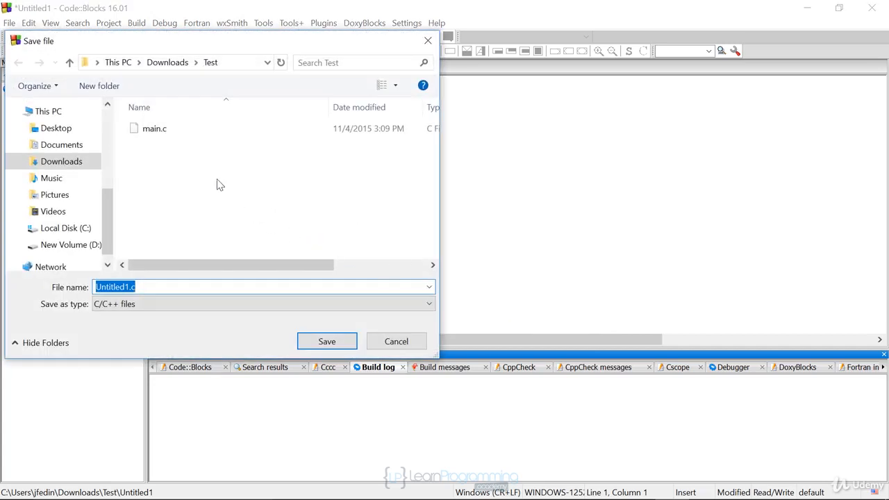
mouse_move(182, 256)
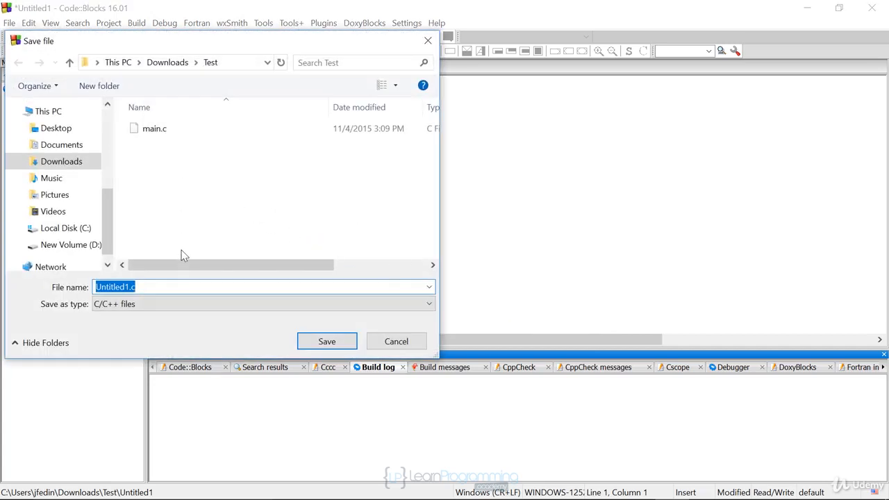
type("test.c")
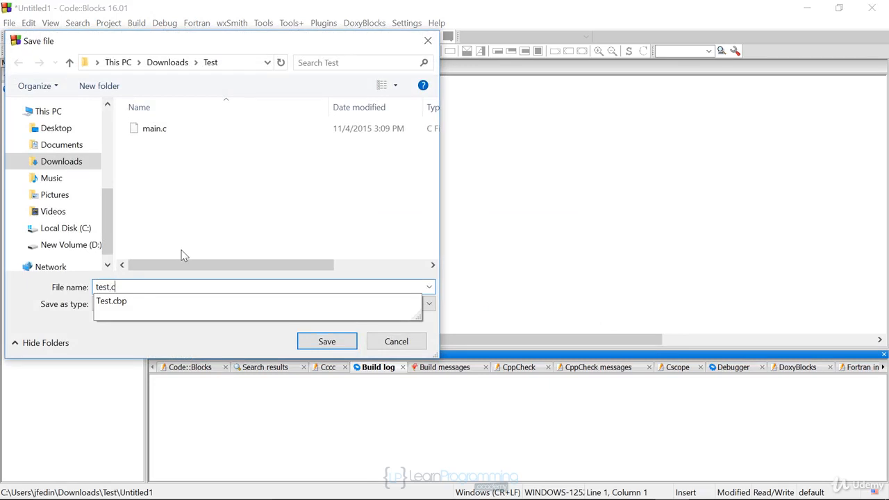
left_click(327, 342)
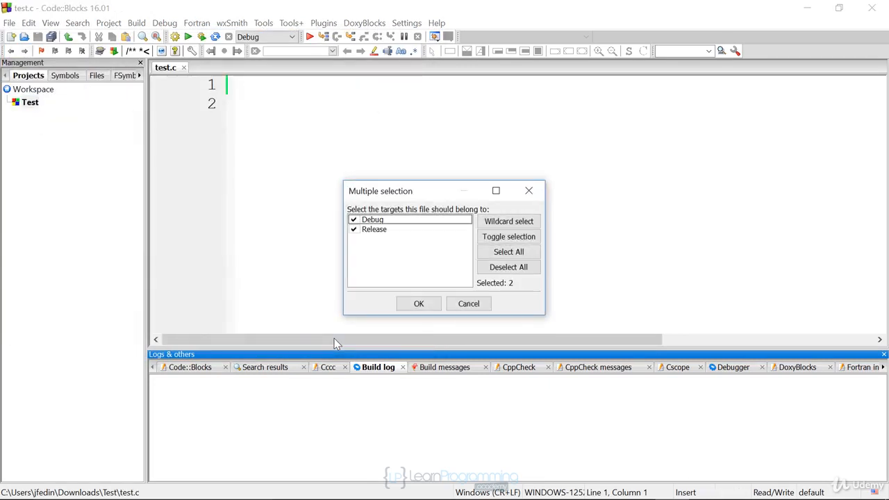
left_click(419, 303)
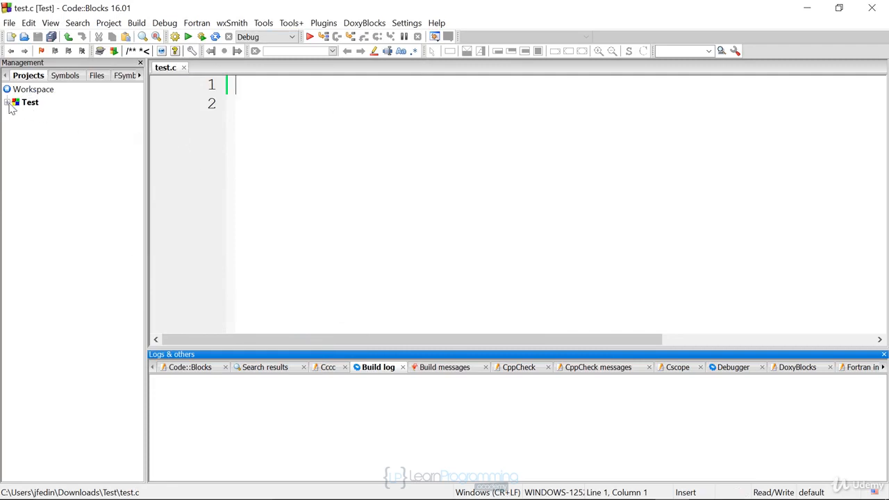
- Expand the Test project's Sources folder to show test.c
left_click(7, 103)
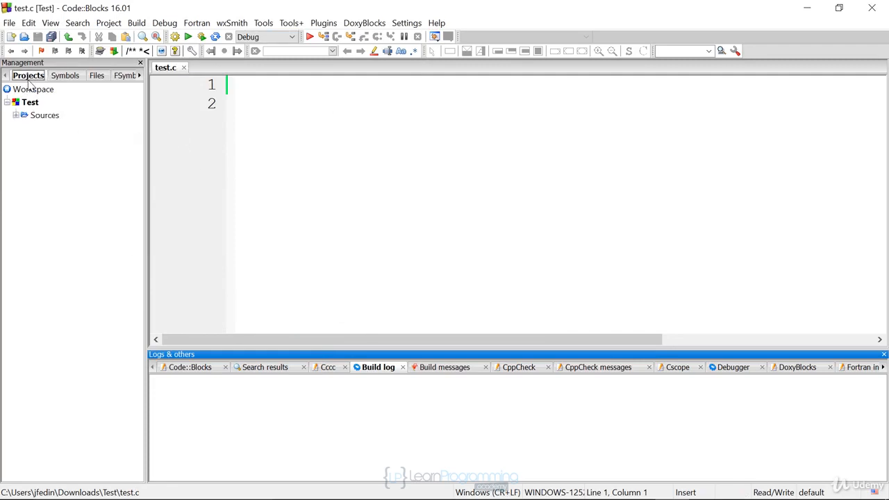
left_click(17, 115)
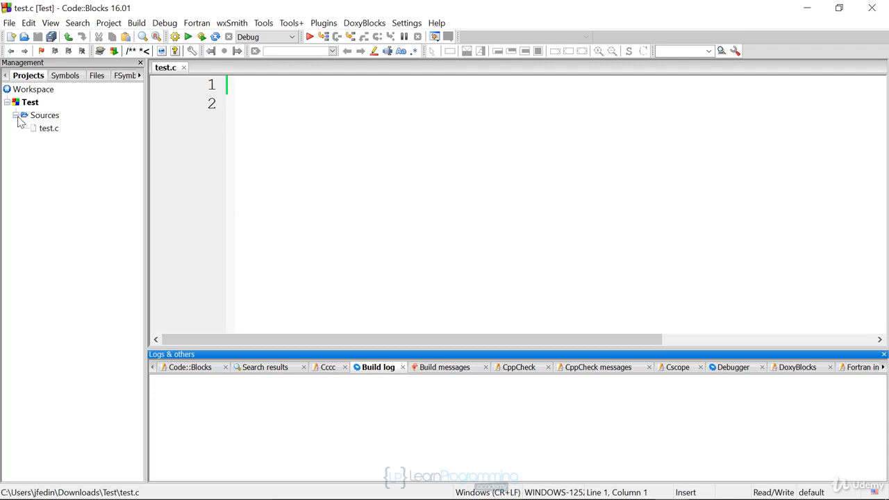
left_click(49, 128)
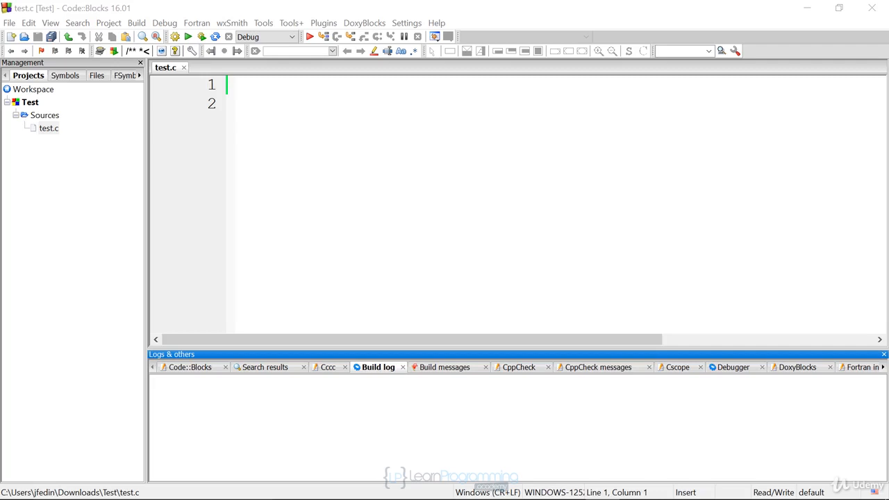
mouse_move(275, 95)
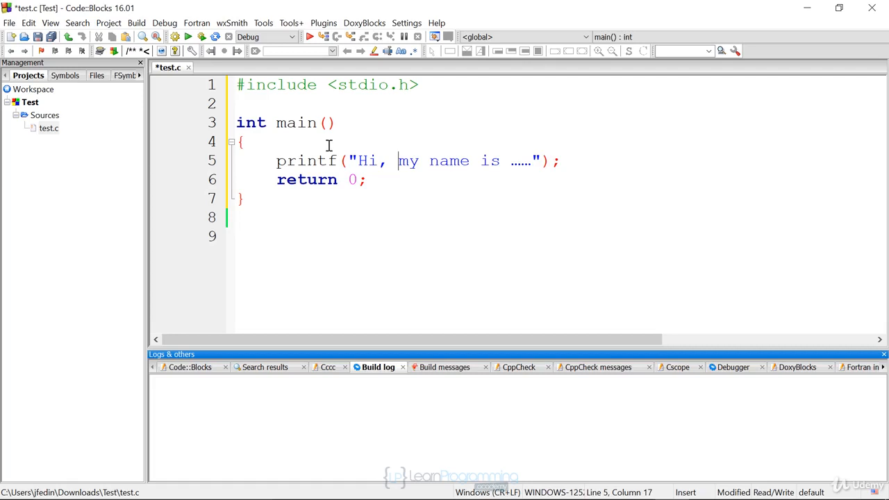
mouse_move(361, 161)
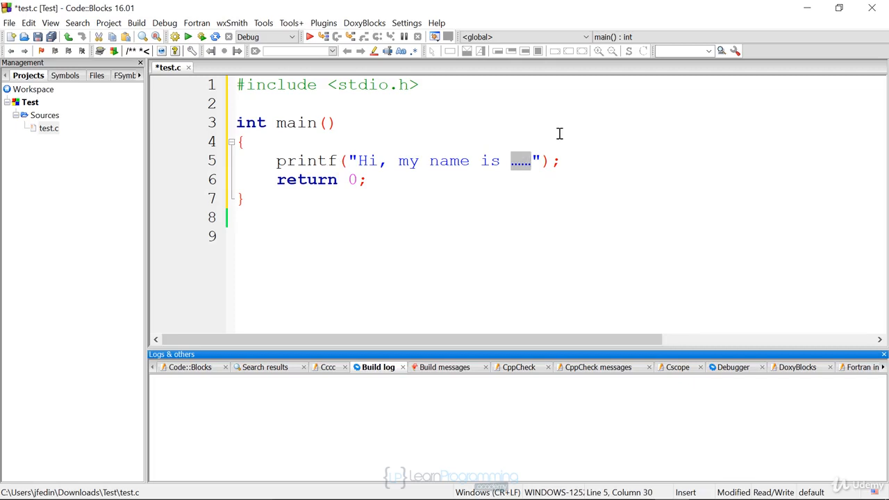
- Complete the printf line with the name 'Jason' and save test.c
type("Jason")
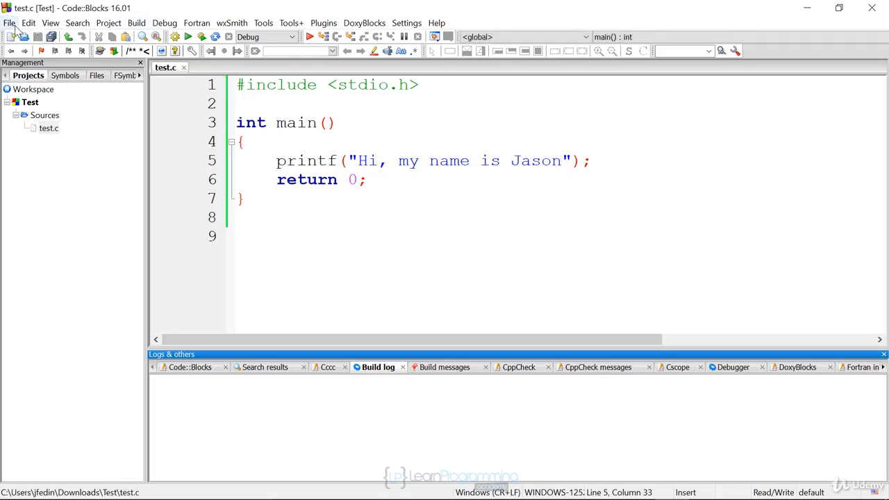
left_click(9, 22)
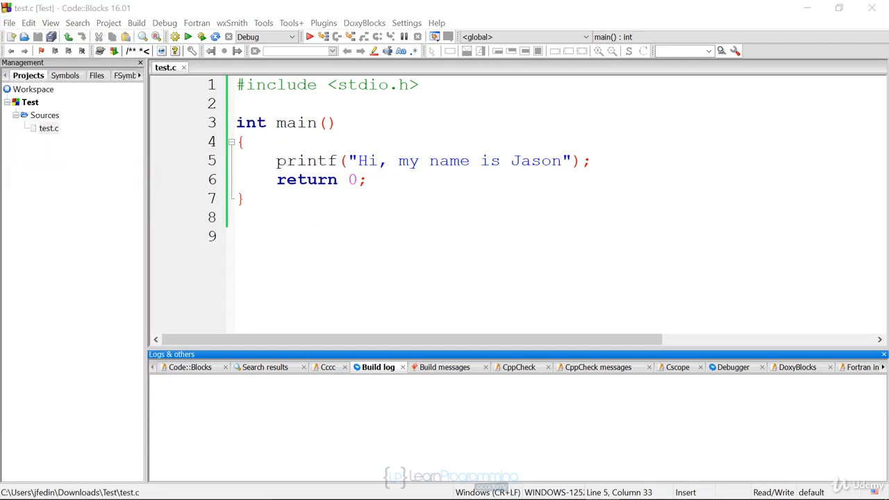
mouse_move(365, 257)
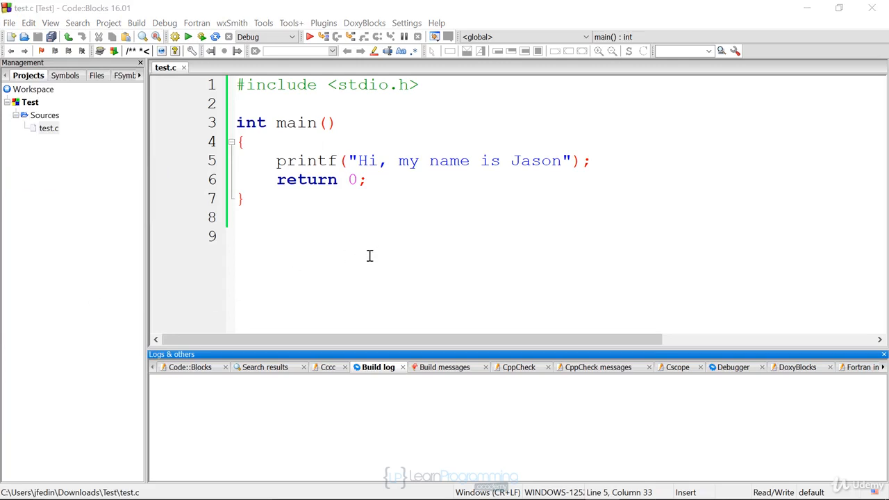
mouse_move(463, 348)
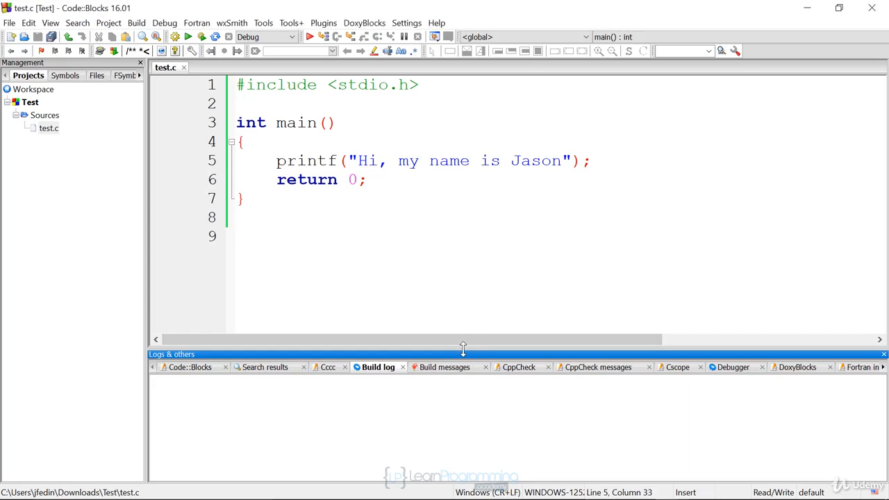
- Build the Test project and confirm the log shows 0 errors, 0 warnings
left_click_drag(463, 351, 462, 322)
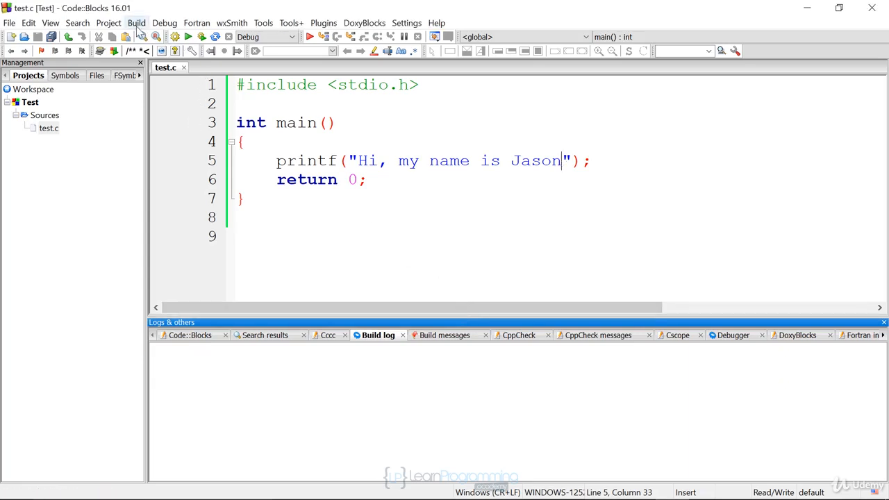
left_click(136, 23)
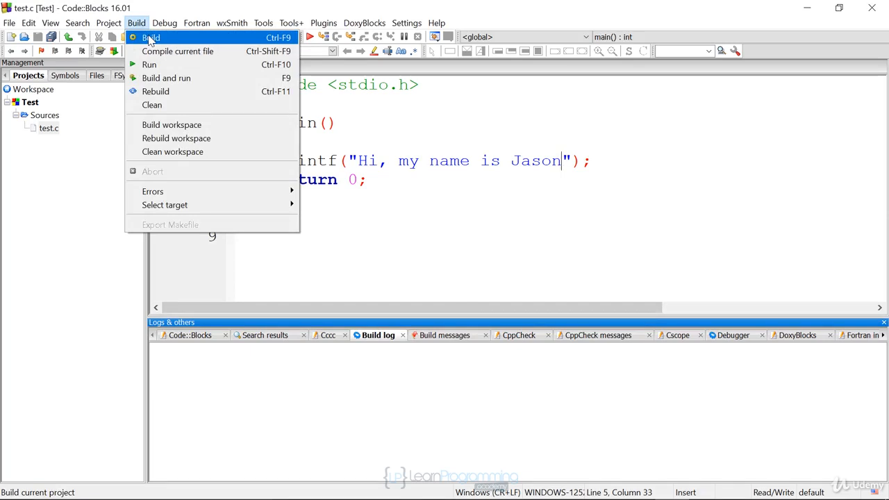
left_click(150, 37)
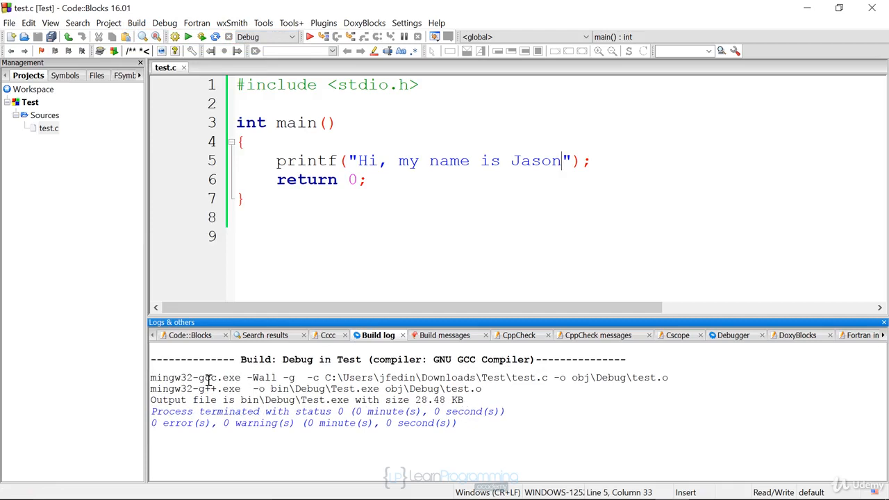
mouse_move(564, 383)
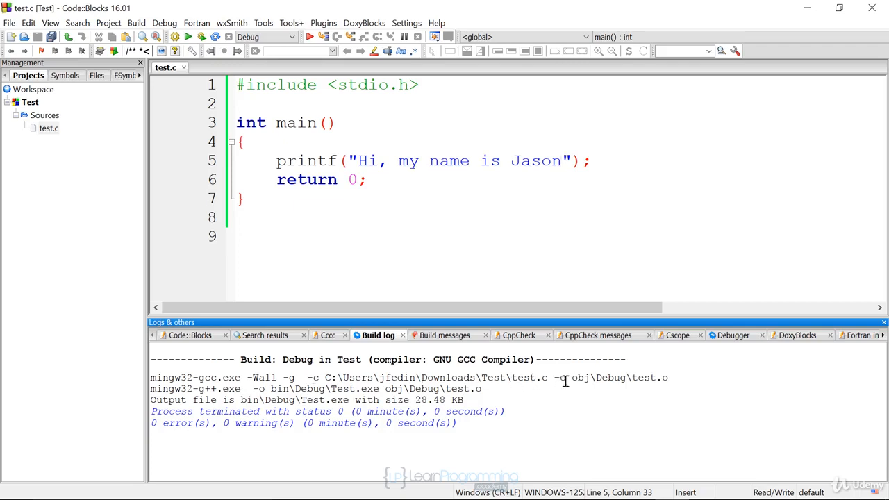
mouse_move(659, 375)
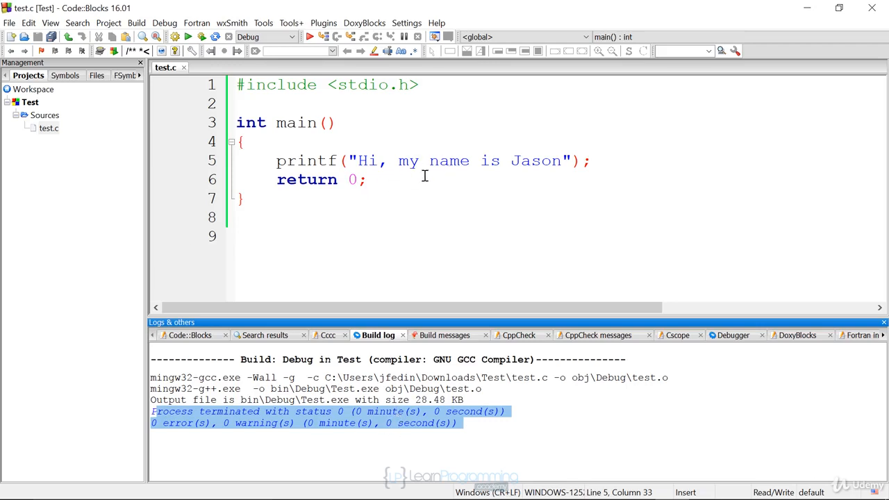
mouse_move(445, 188)
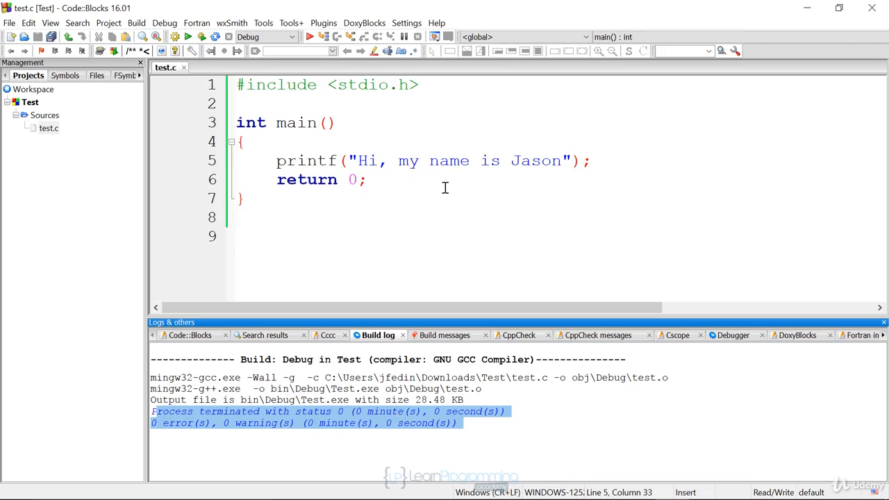
mouse_move(428, 196)
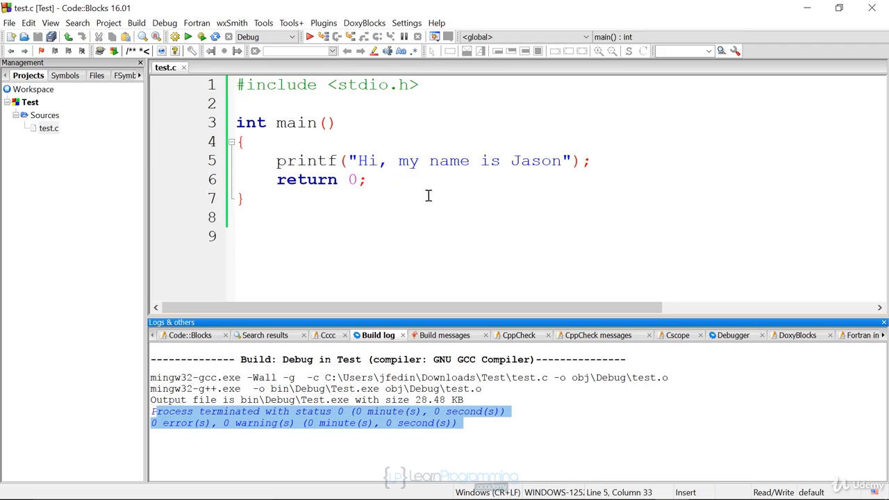
mouse_move(298, 141)
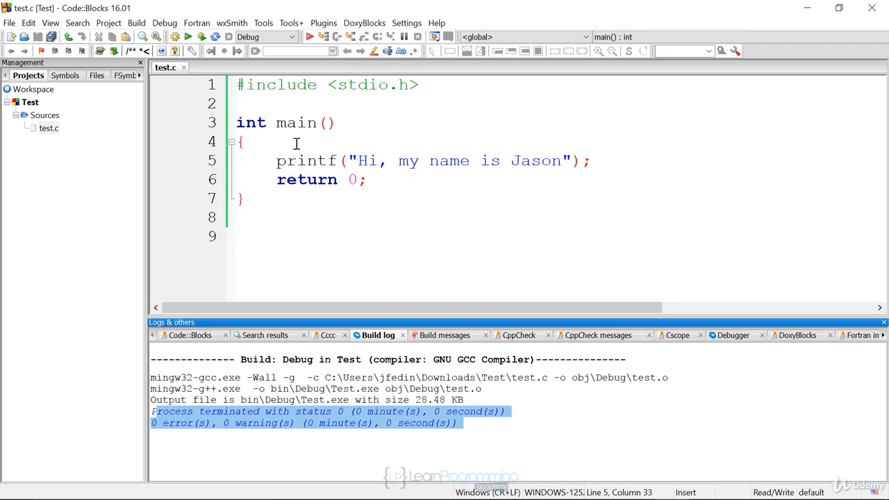
- Run Test.exe so a console prints 'Hi, my name is Jason'
left_click(136, 22)
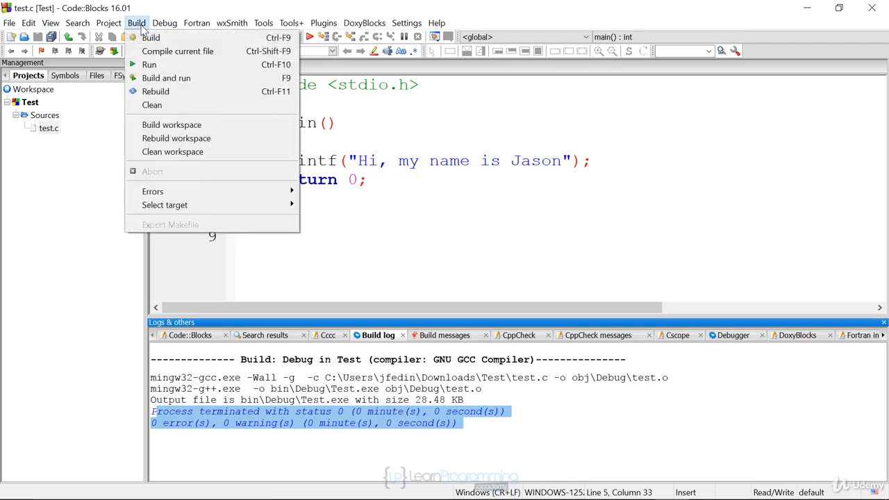
mouse_move(150, 64)
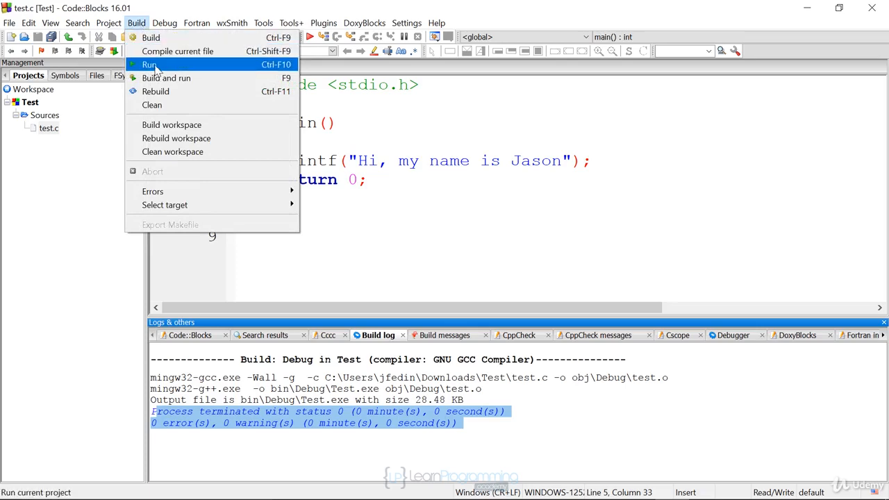
left_click(150, 64)
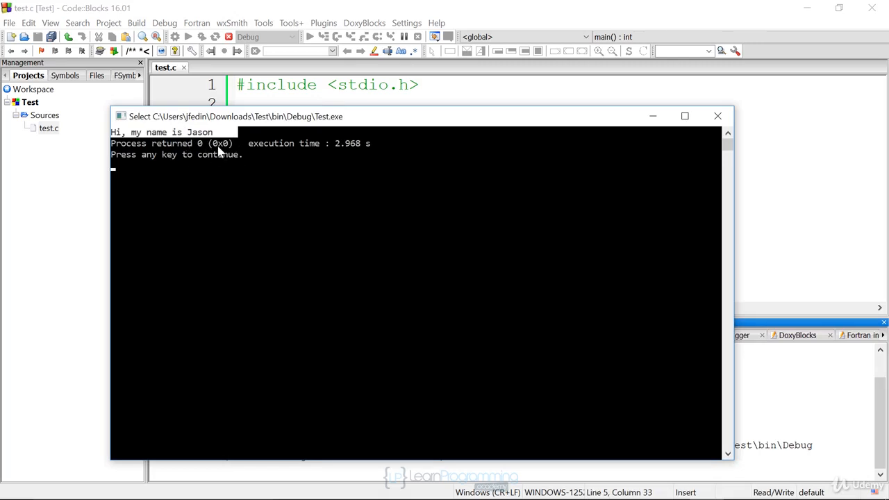
mouse_move(245, 194)
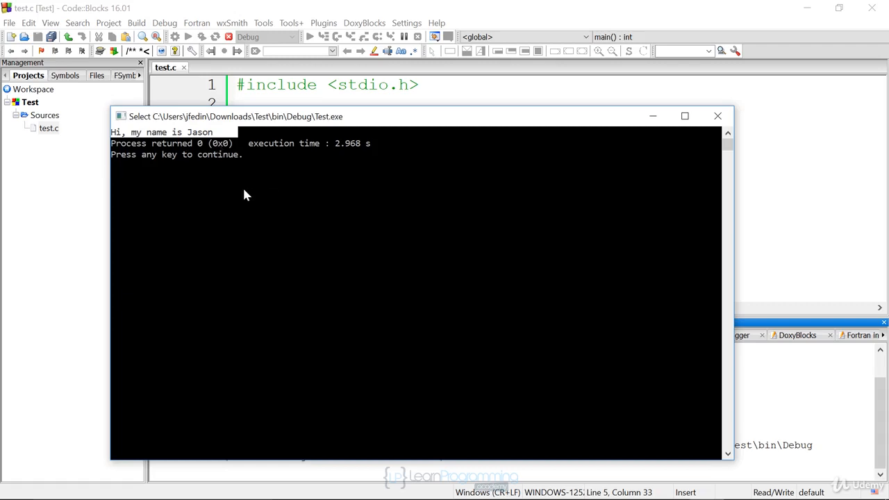
mouse_move(236, 154)
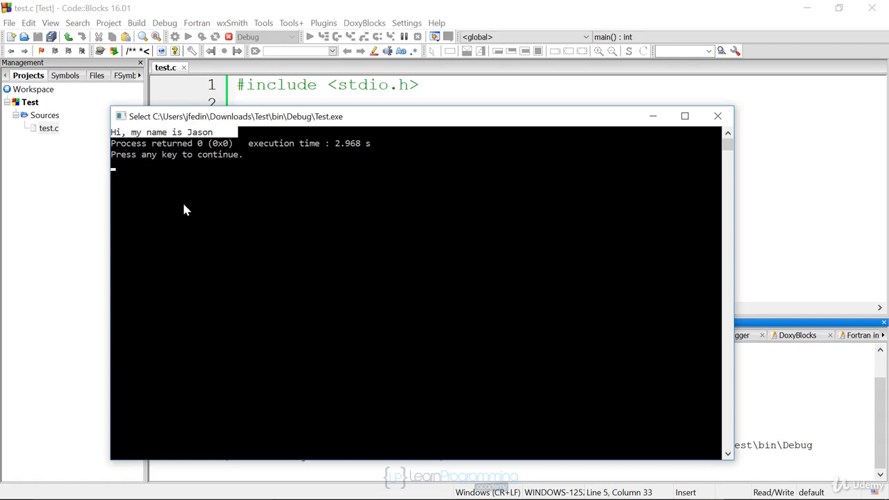
mouse_move(317, 197)
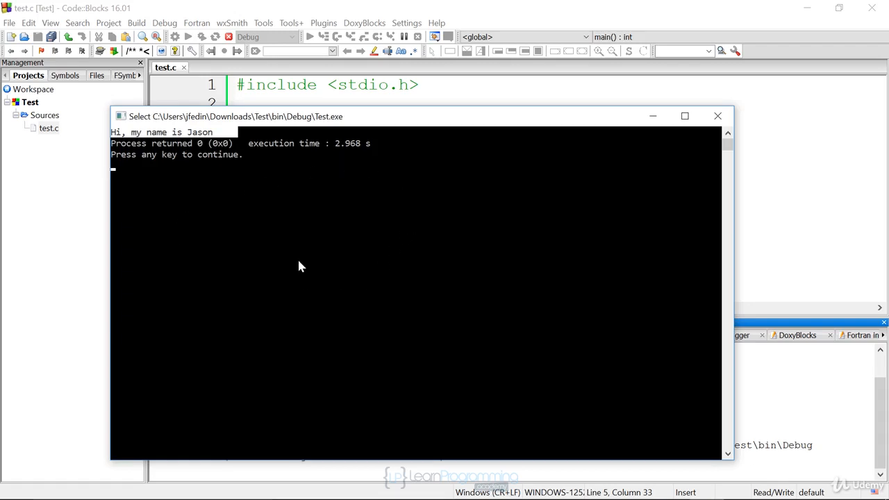
mouse_move(266, 200)
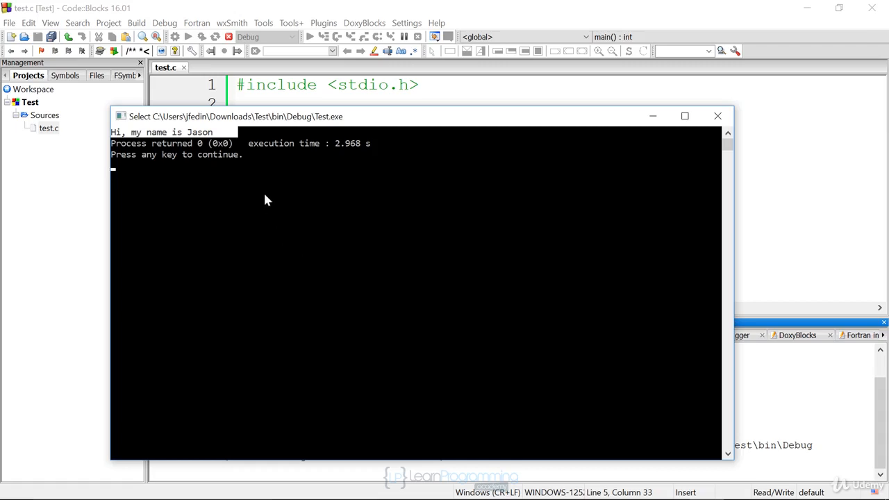
mouse_move(183, 148)
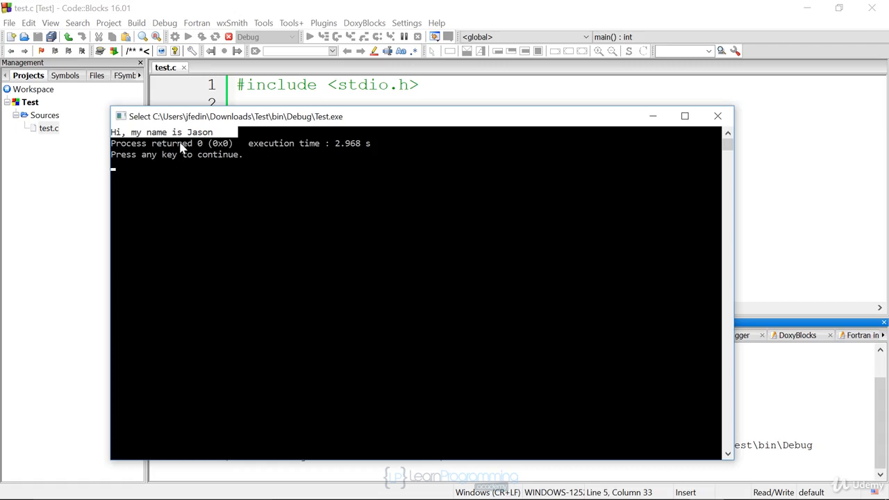
mouse_move(396, 233)
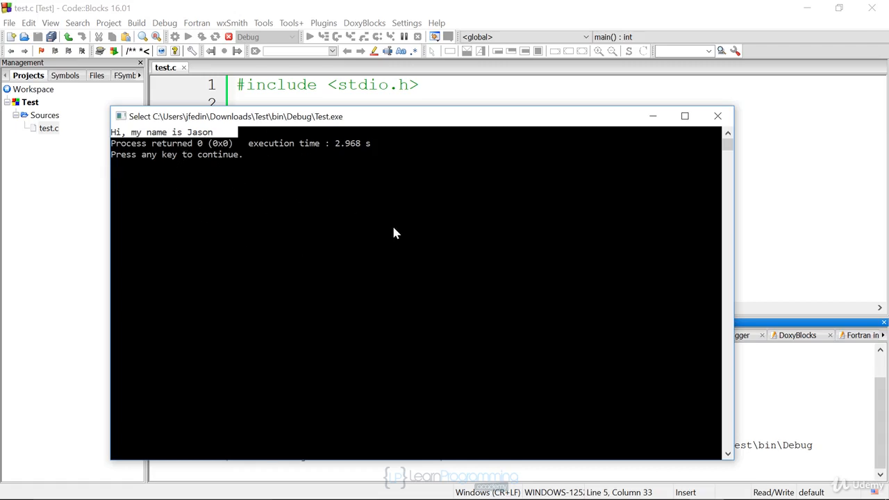
mouse_move(340, 197)
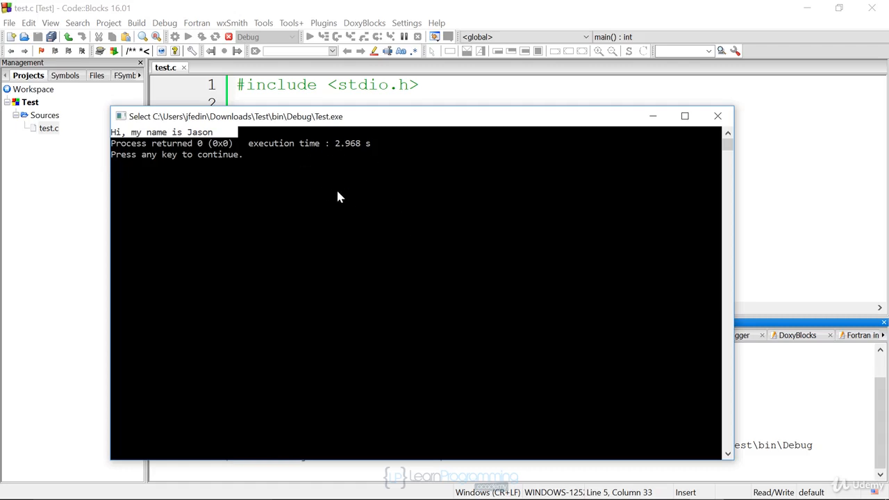
mouse_move(329, 200)
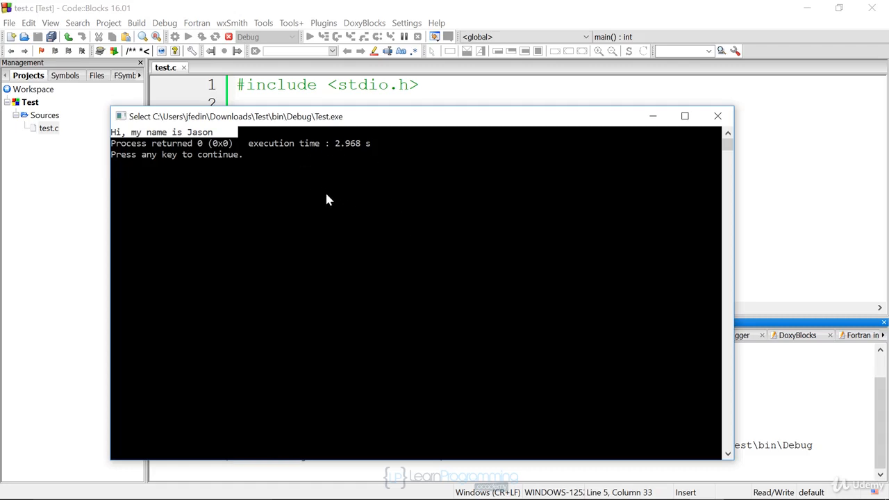